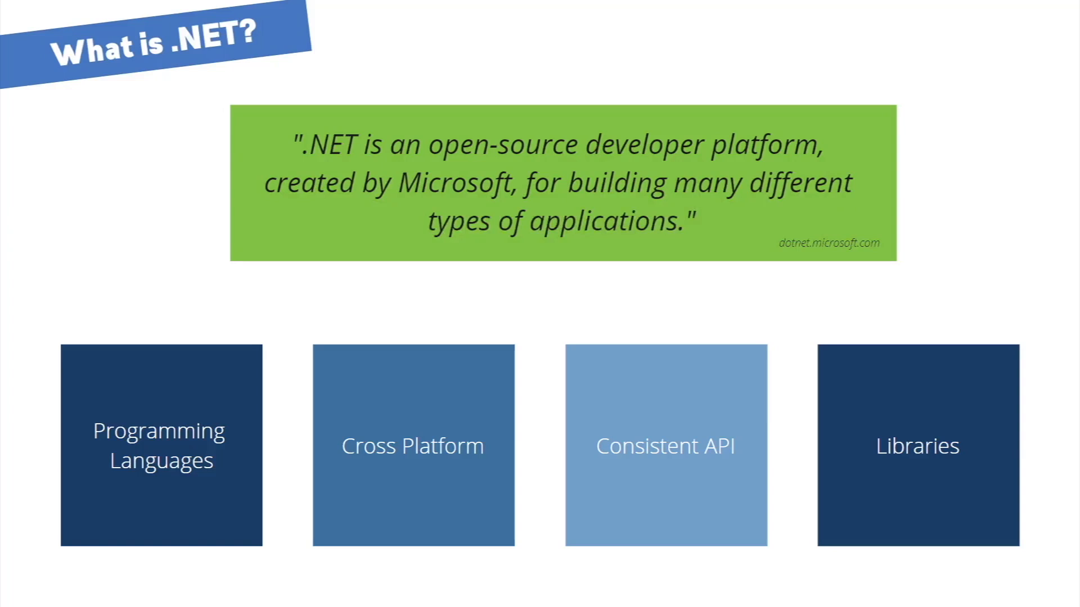
pyautogui.click(160, 447)
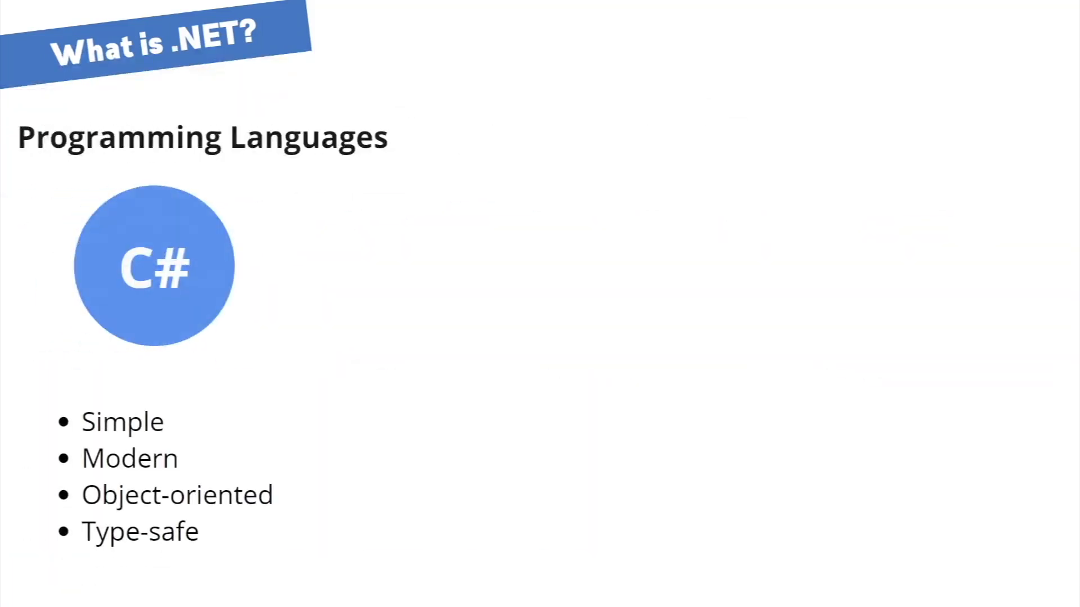